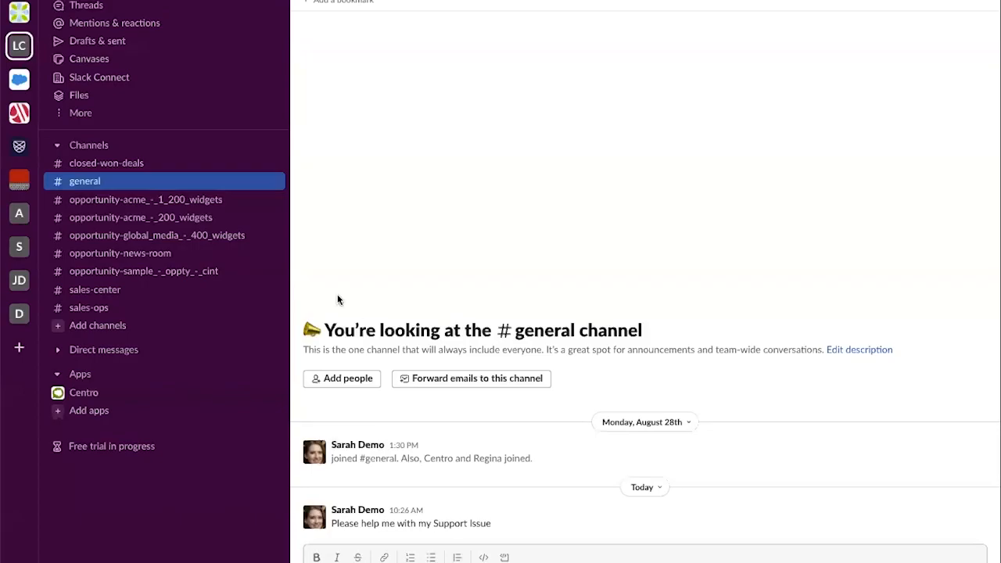
mouse_move(157, 510)
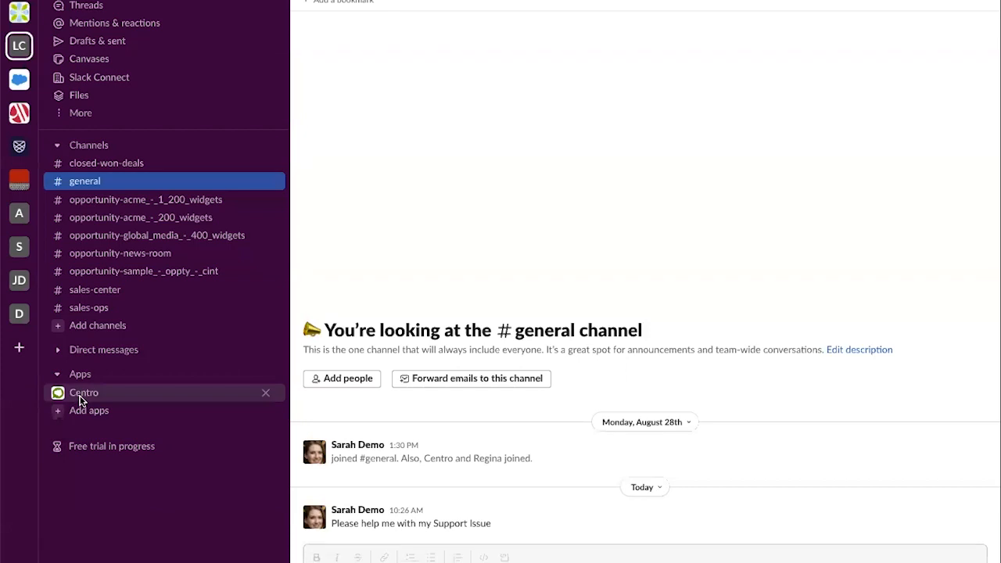
- Reach Centro's Form Setup list (New Lead, New Case, New Deal Desk) and begin a new form
left_click(84, 392)
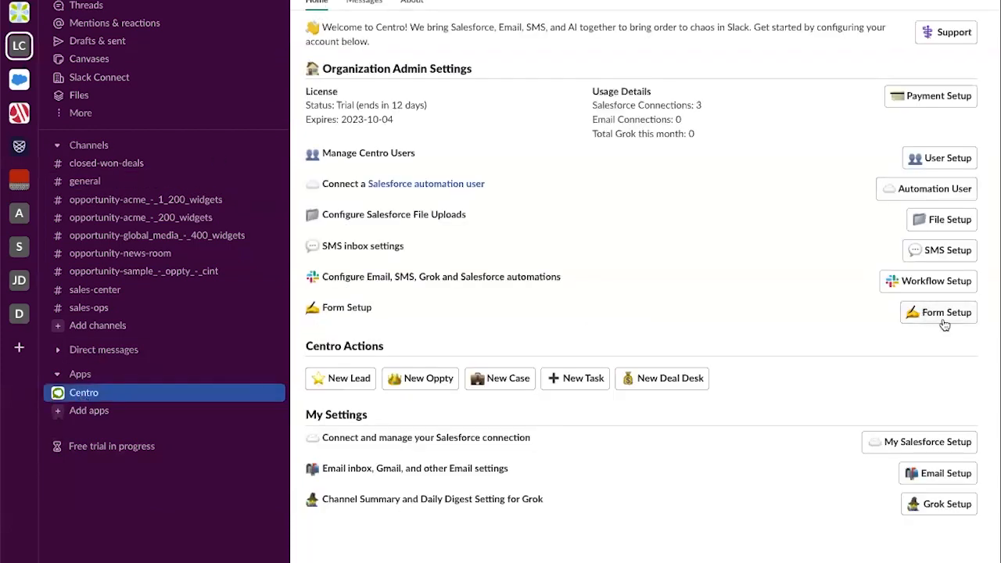
left_click(944, 312)
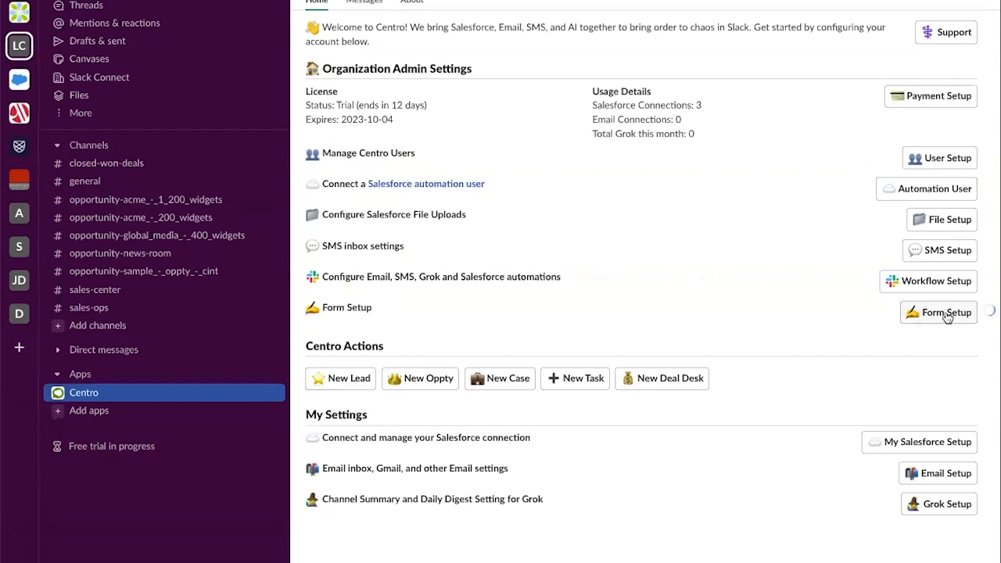
left_click(939, 312)
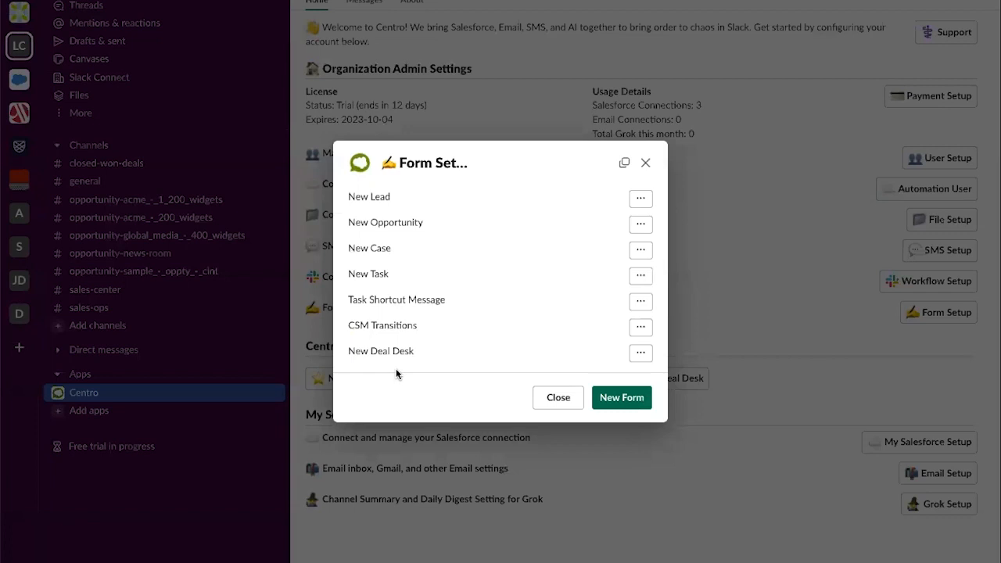
left_click(621, 397)
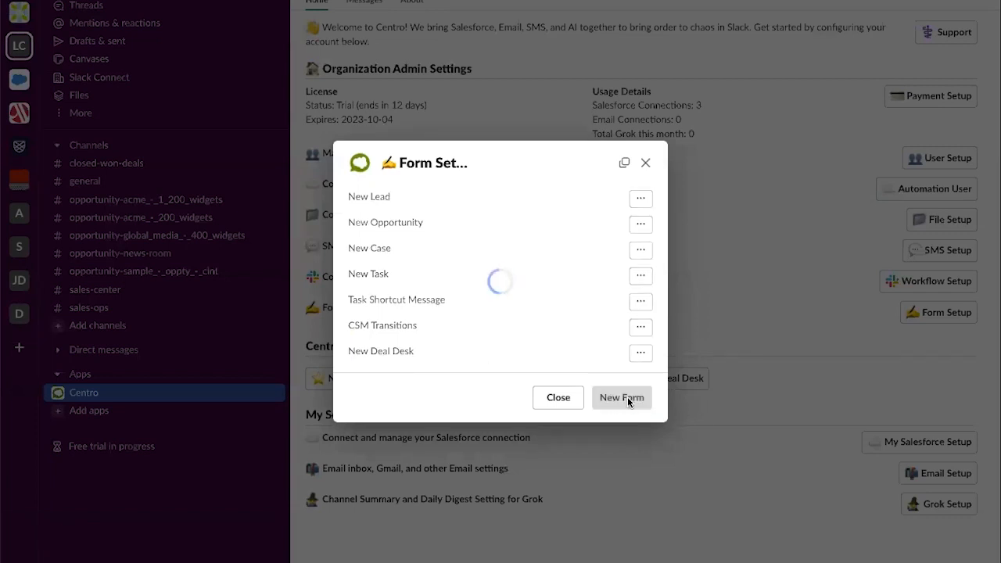
- Connect as the default Automation User and name the form 'New Case ShortCut Message'
left_click(621, 397)
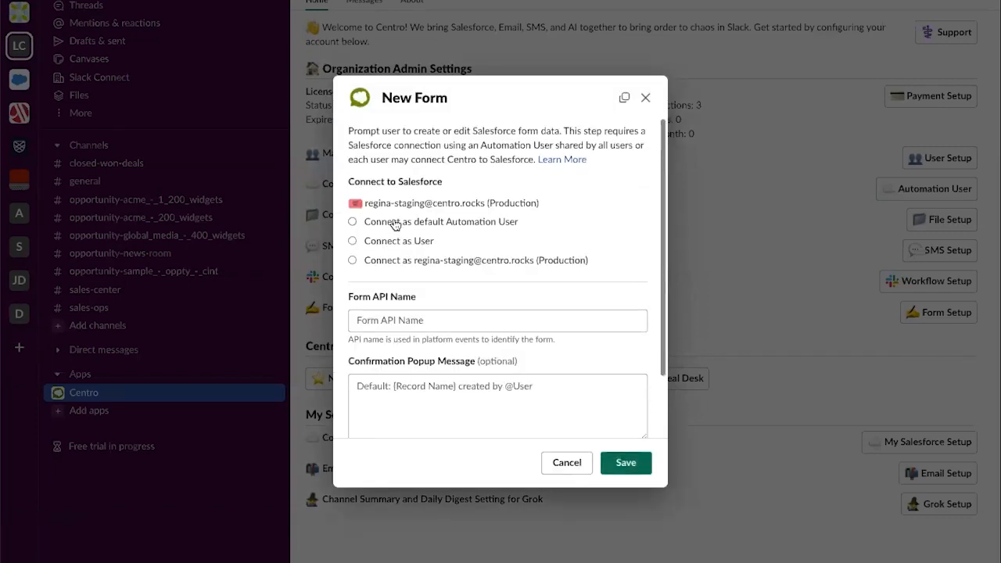
left_click(352, 221)
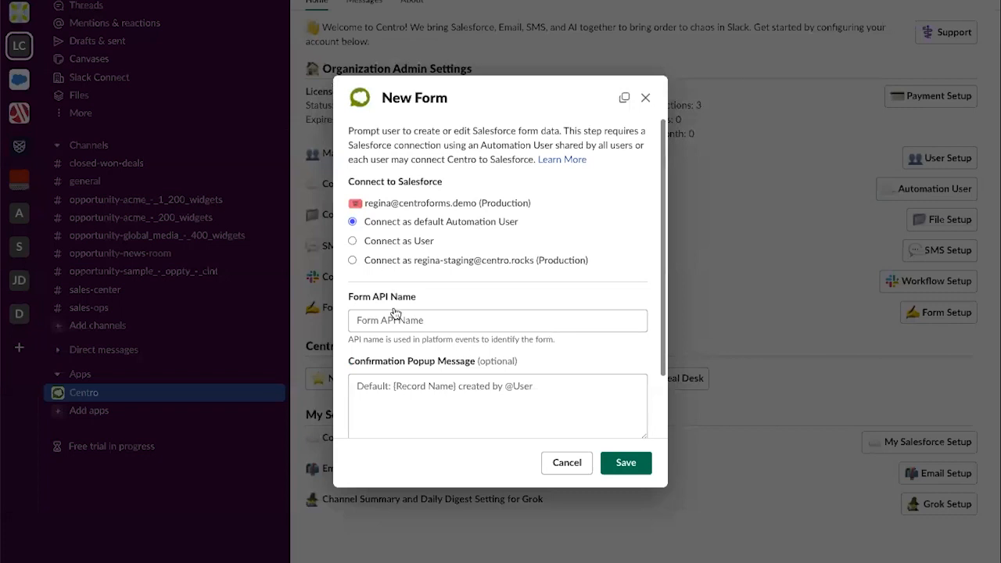
left_click(496, 320)
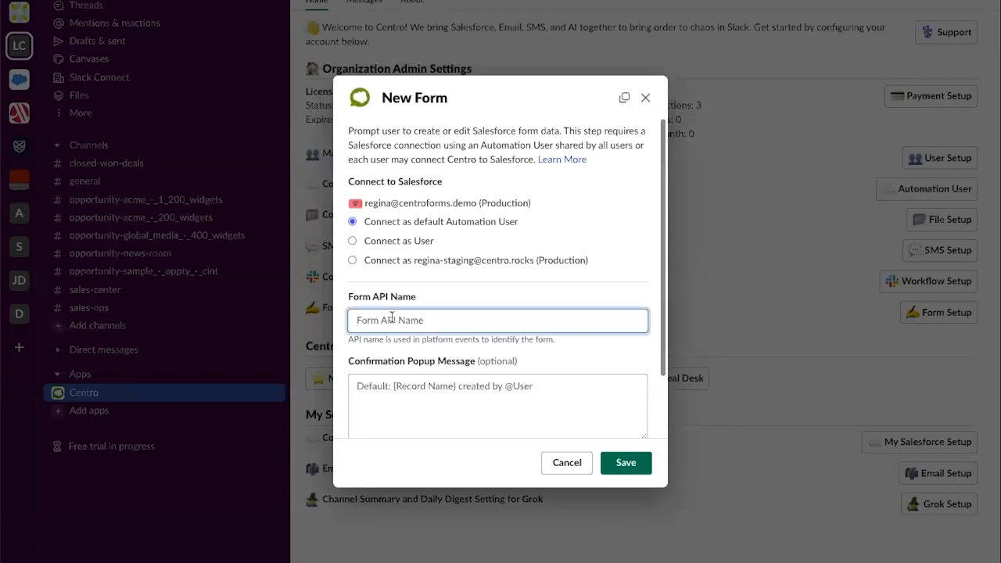
type("New Case")
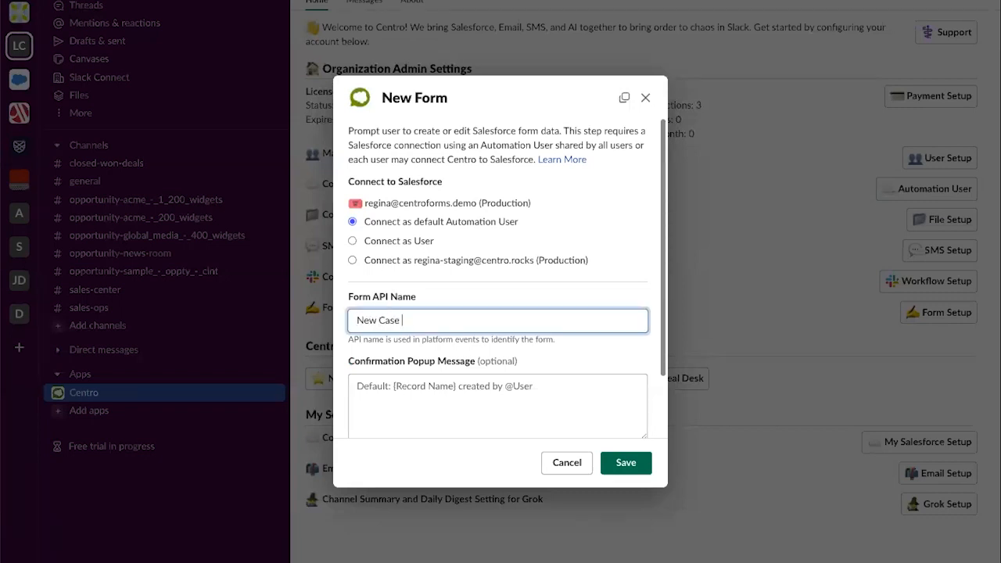
type("ShortCut")
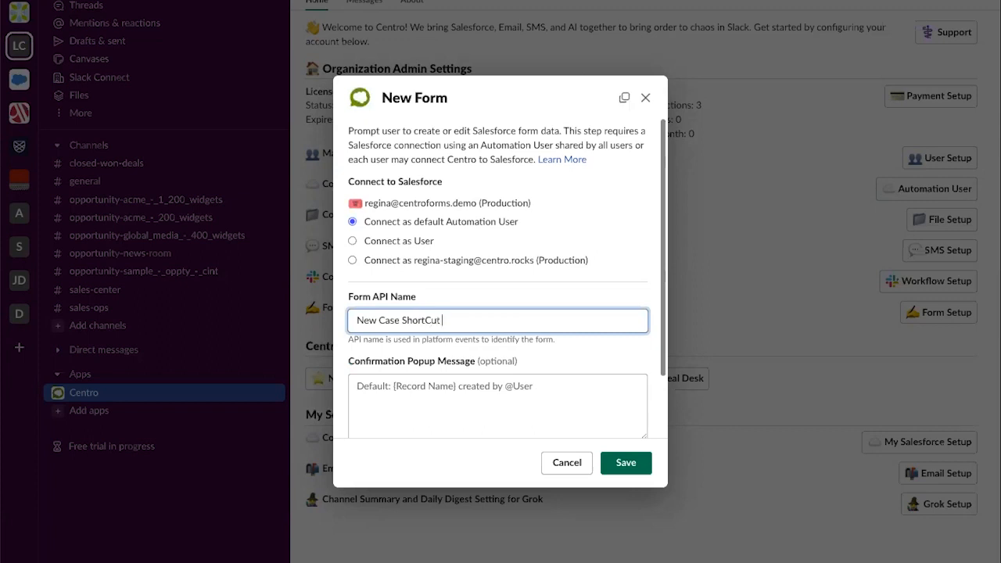
type("Message")
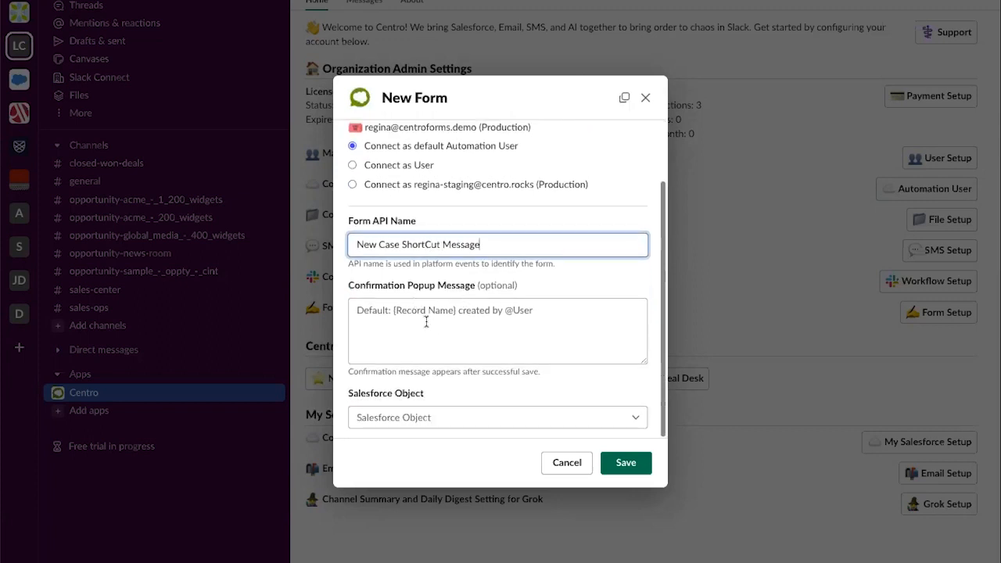
mouse_move(438, 410)
type("c")
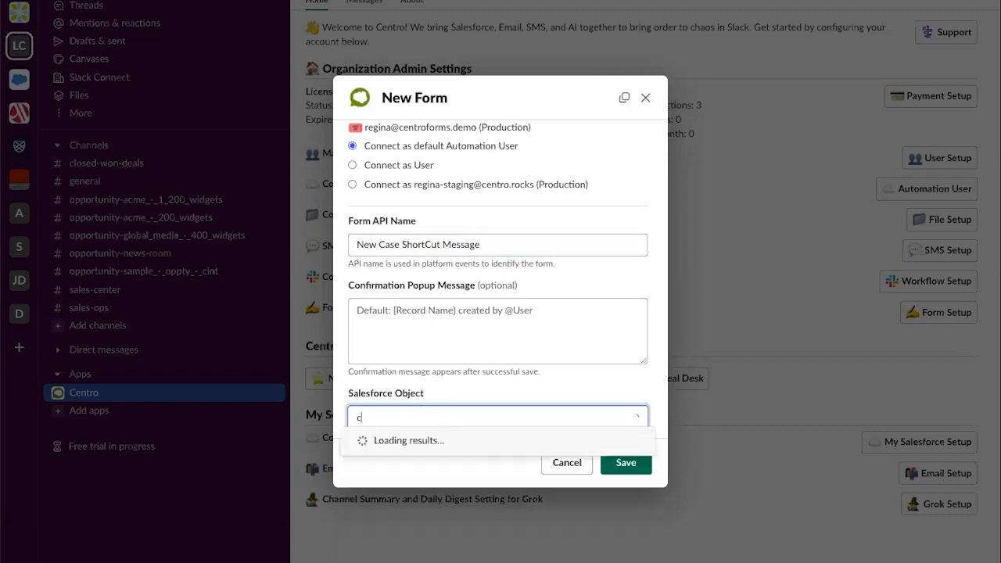
- Choose Case as the form's Salesforce object
type("ase")
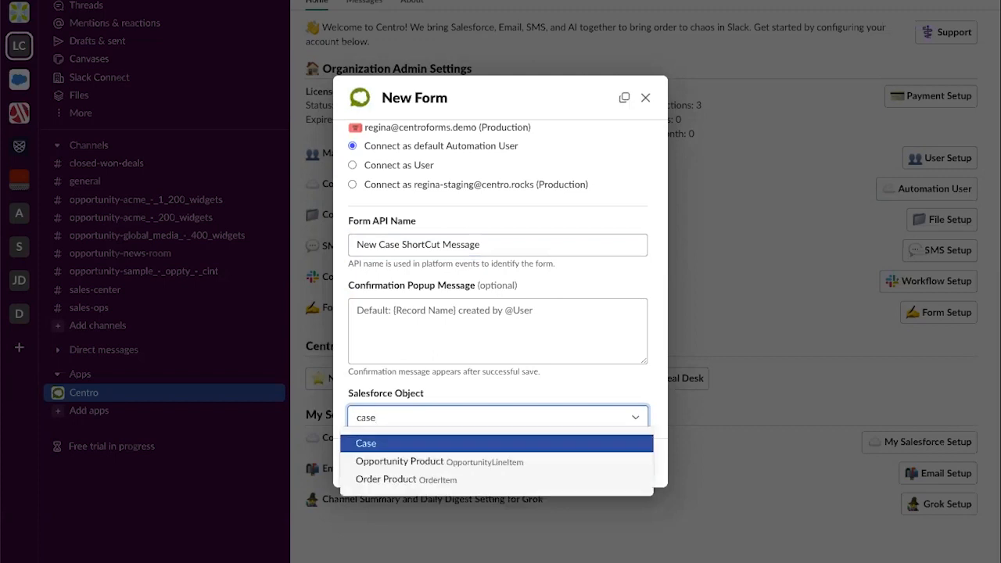
left_click(366, 442)
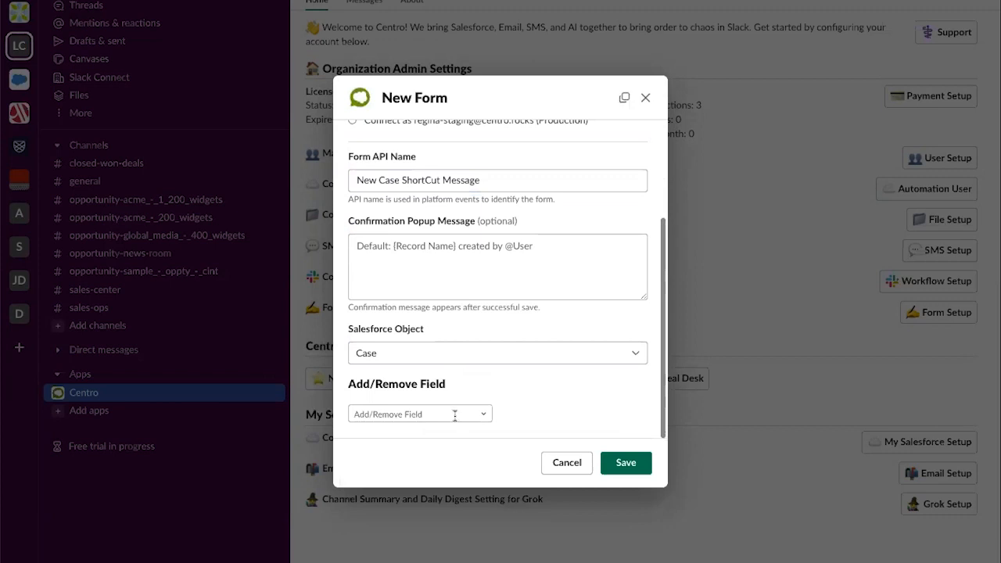
- Add the Subject and Description fields to the case form
type("sub")
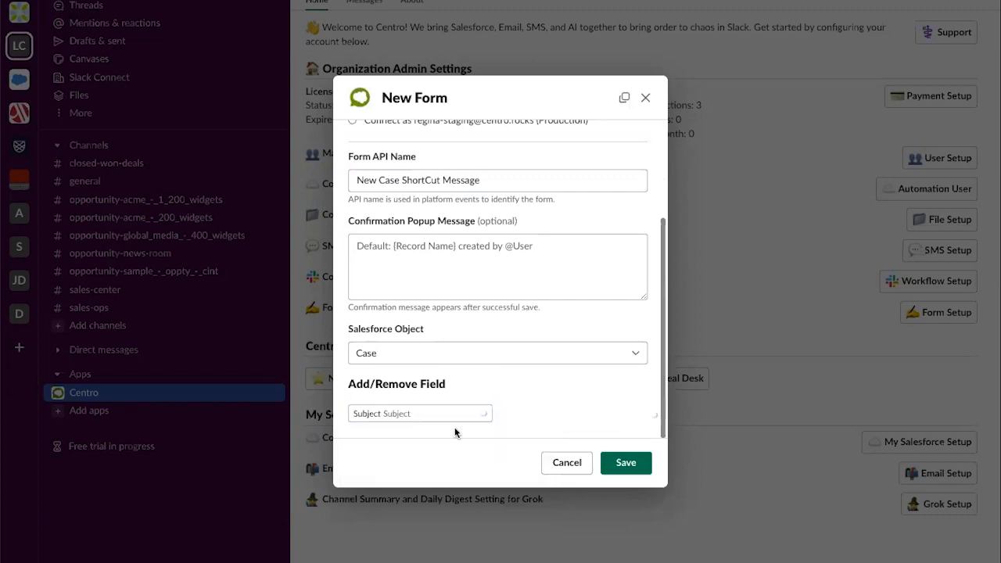
scroll("down", 3)
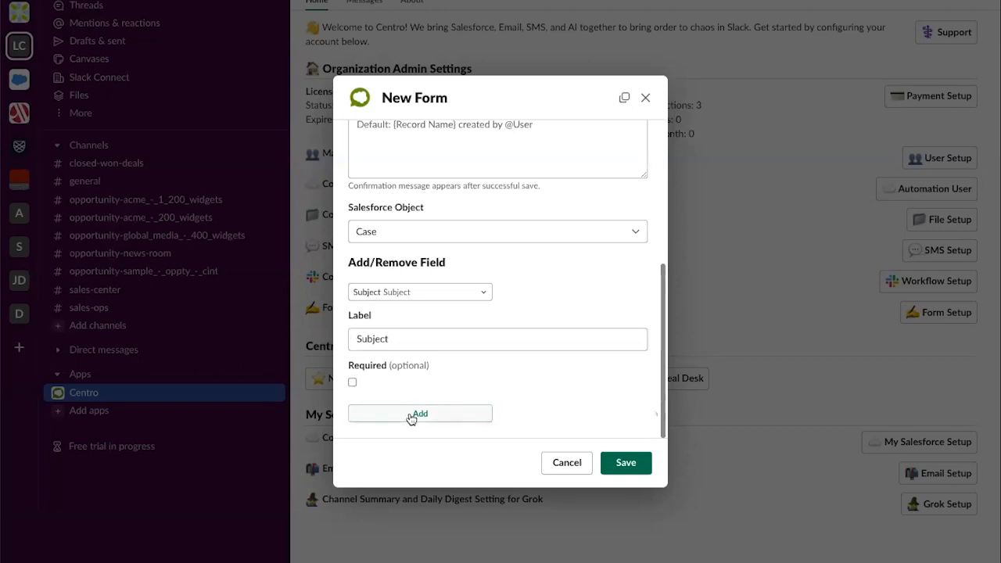
left_click(420, 413)
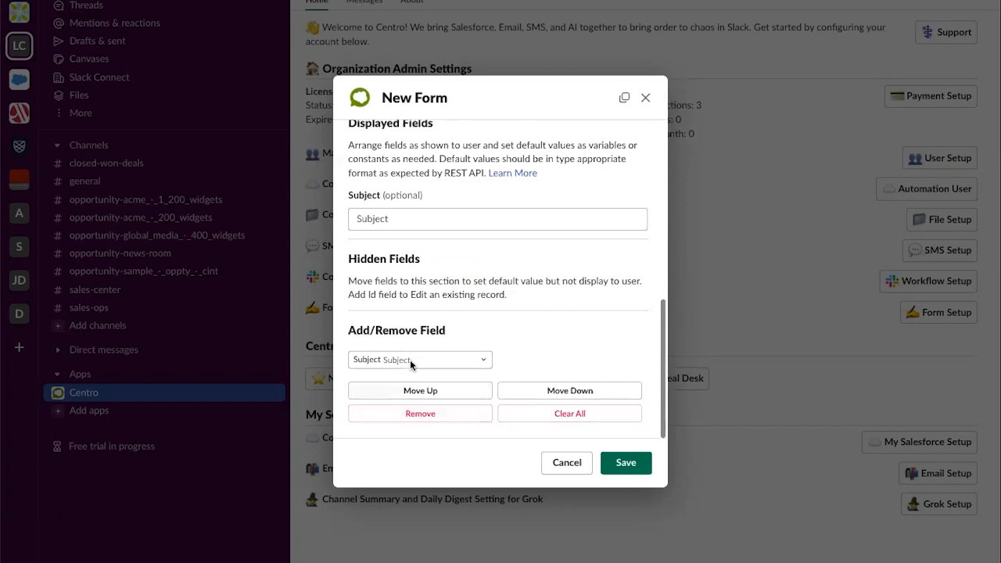
type("desc")
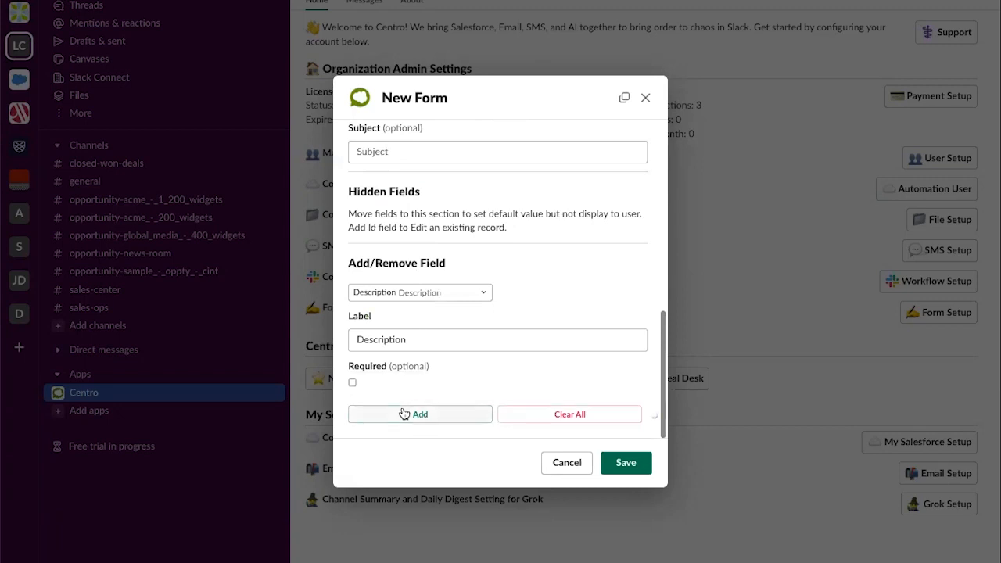
left_click(420, 413)
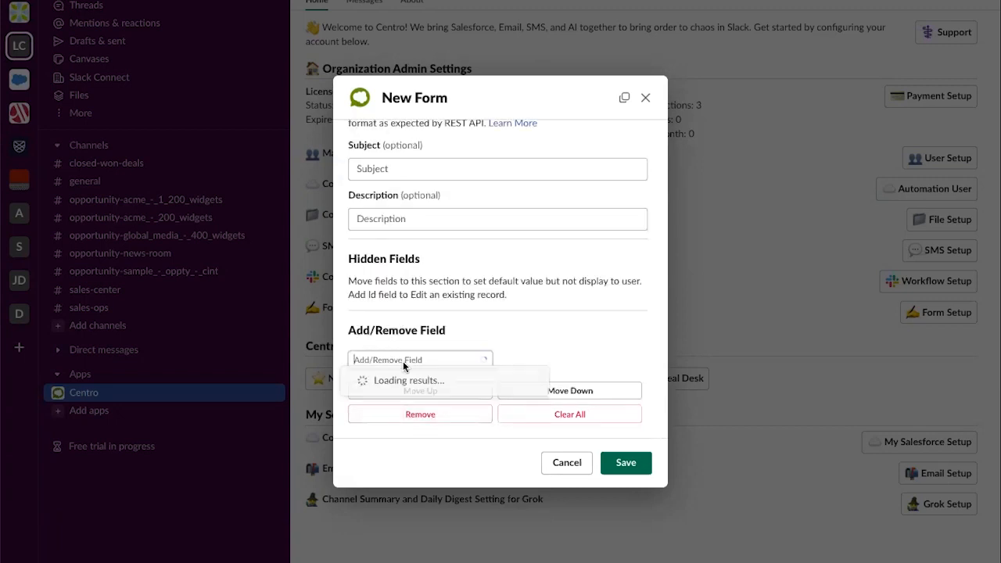
- Add the Case Origin field to the case form
type("case")
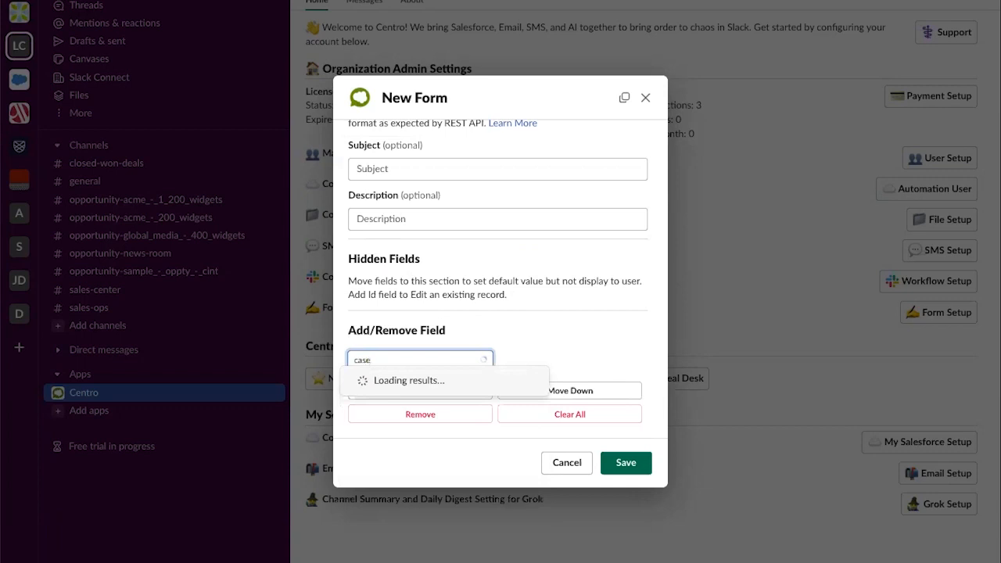
left_click(420, 380)
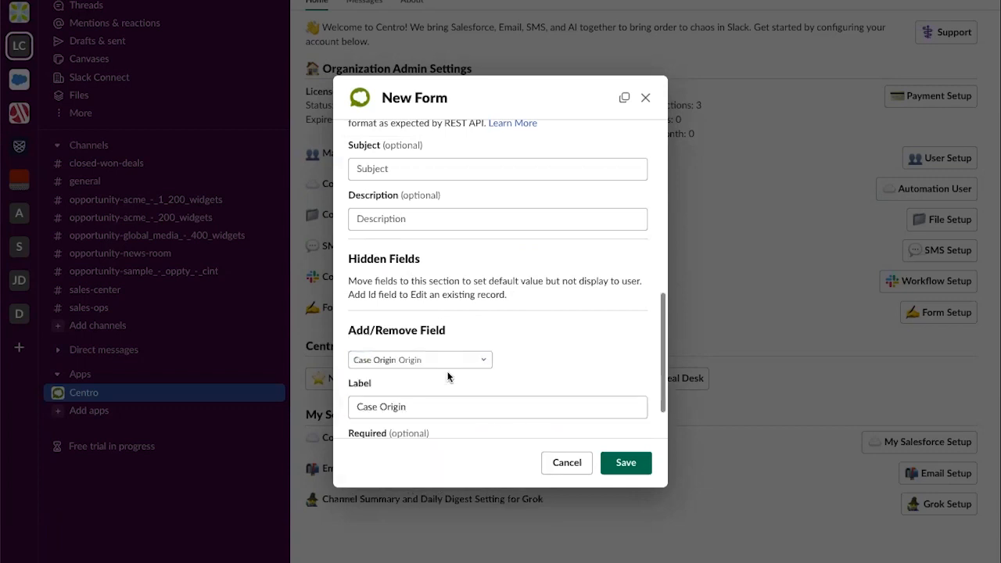
scroll("down", 3)
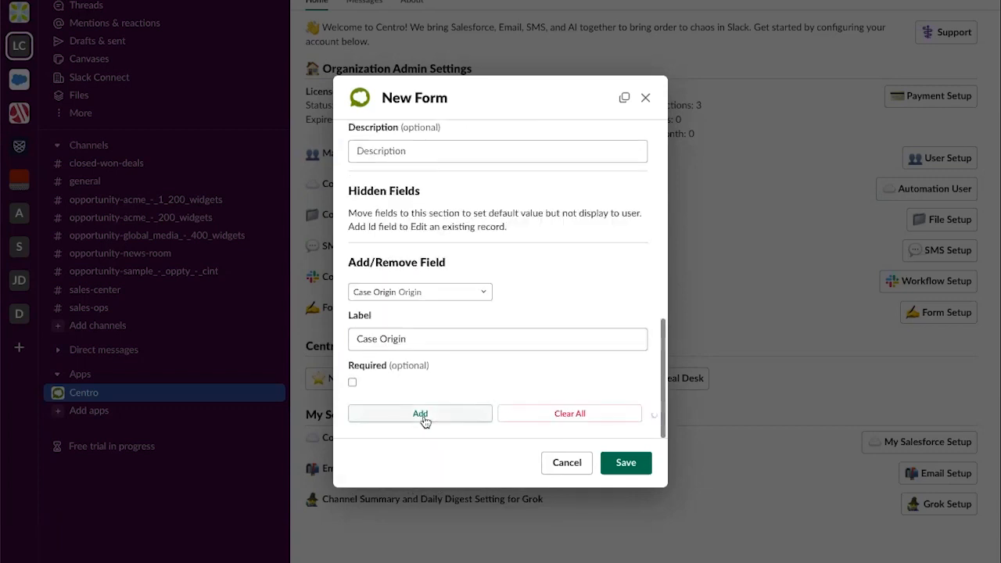
left_click(419, 413)
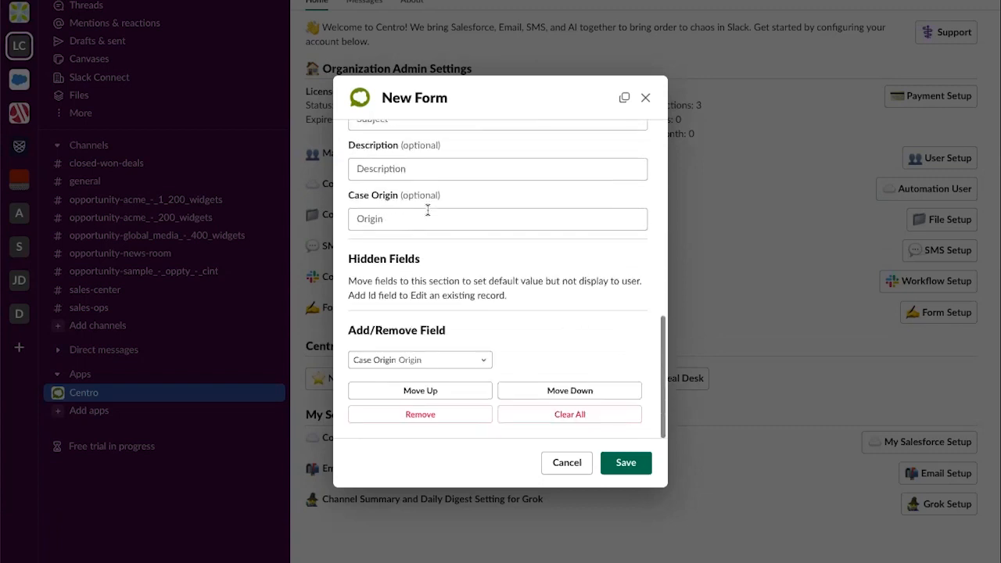
mouse_move(569, 391)
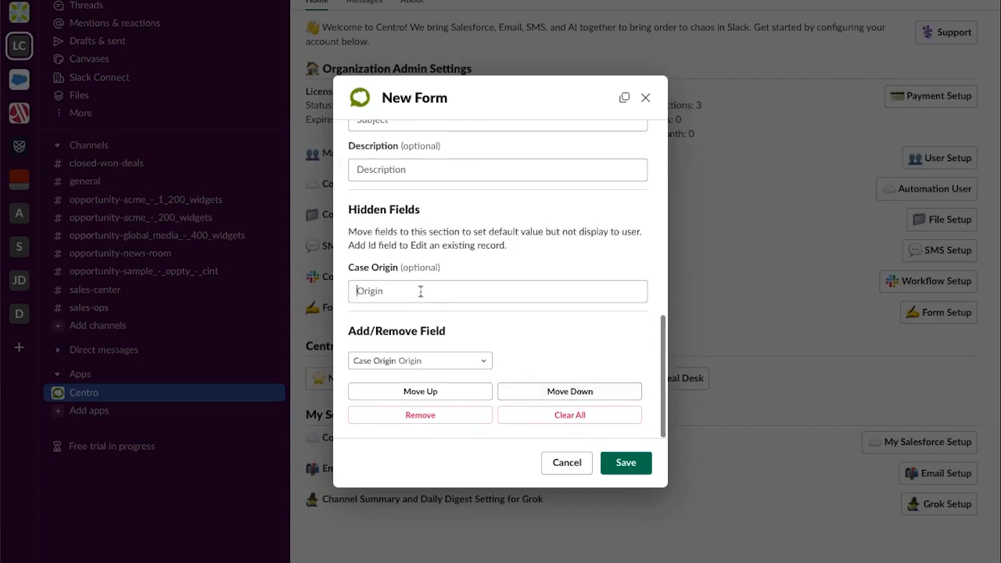
- Give hidden Case Origin the default value 'Slack' and save the form
type("Slack")
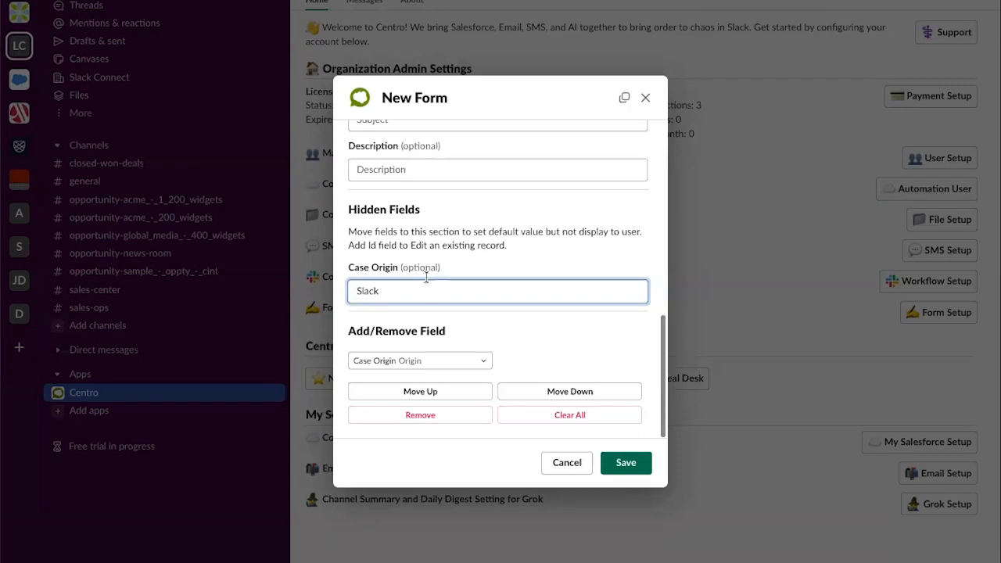
mouse_move(462, 319)
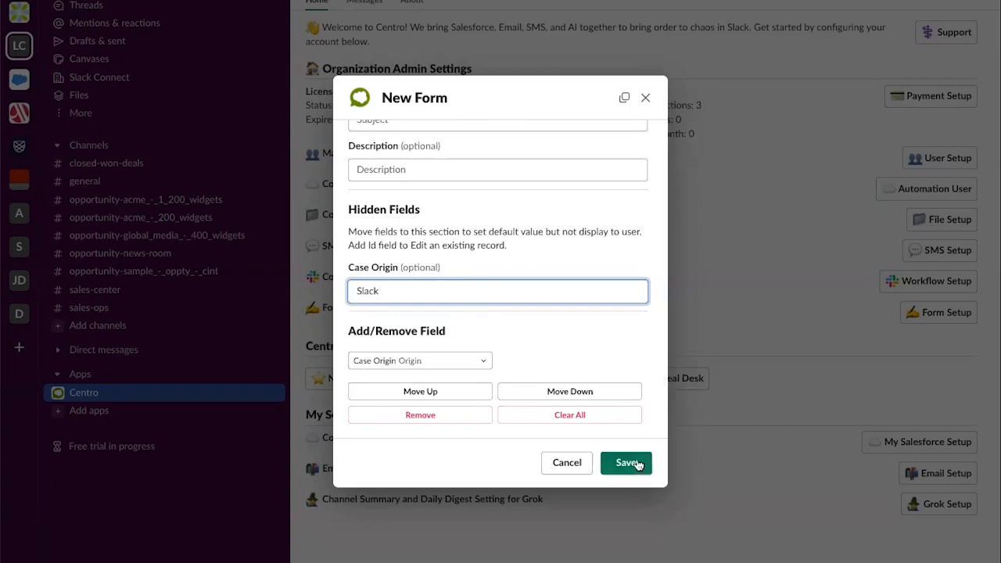
left_click(625, 462)
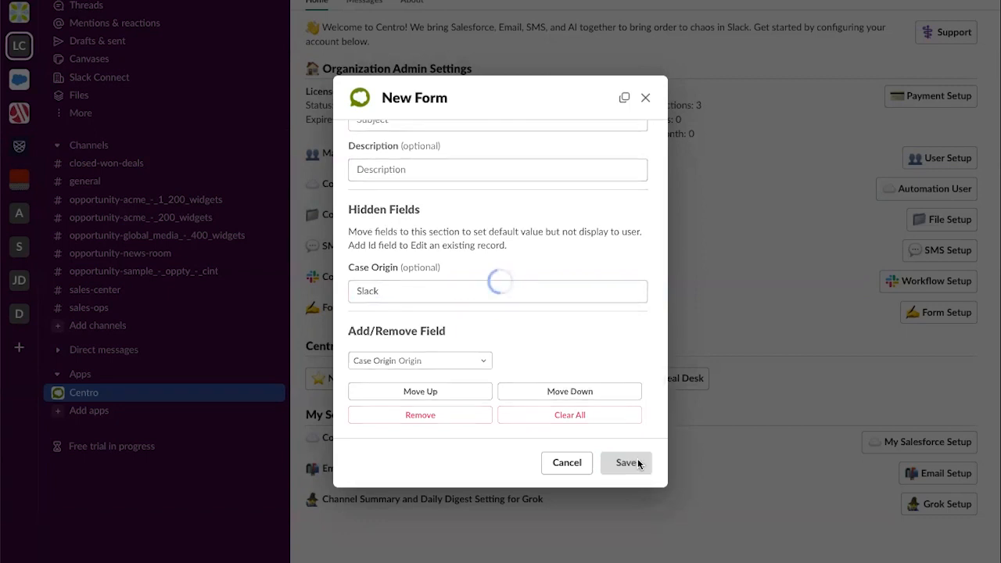
left_click(626, 462)
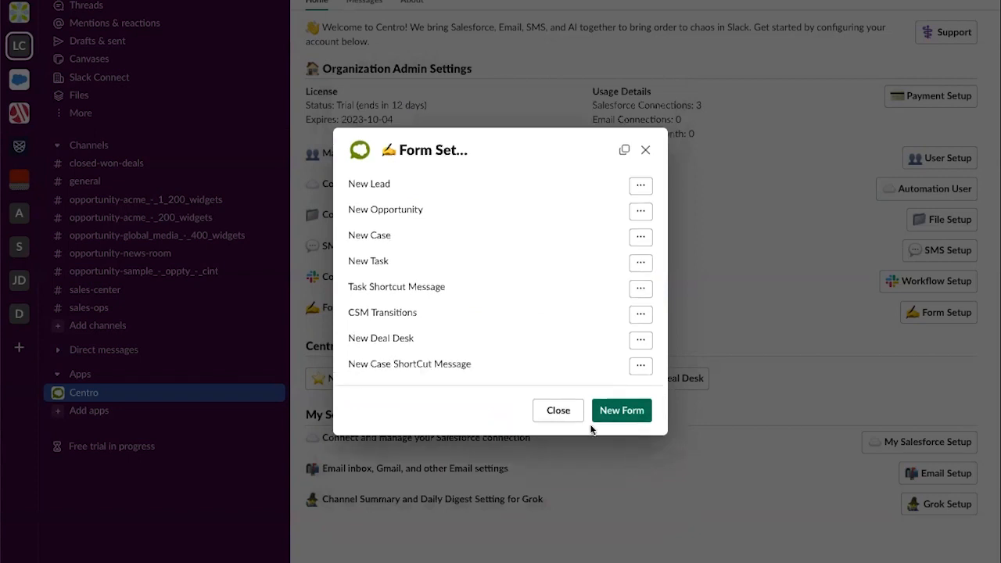
- Enable the Create Salesforce Case Message Shortcut trigger in Centro's Workflow Setup
left_click(557, 410)
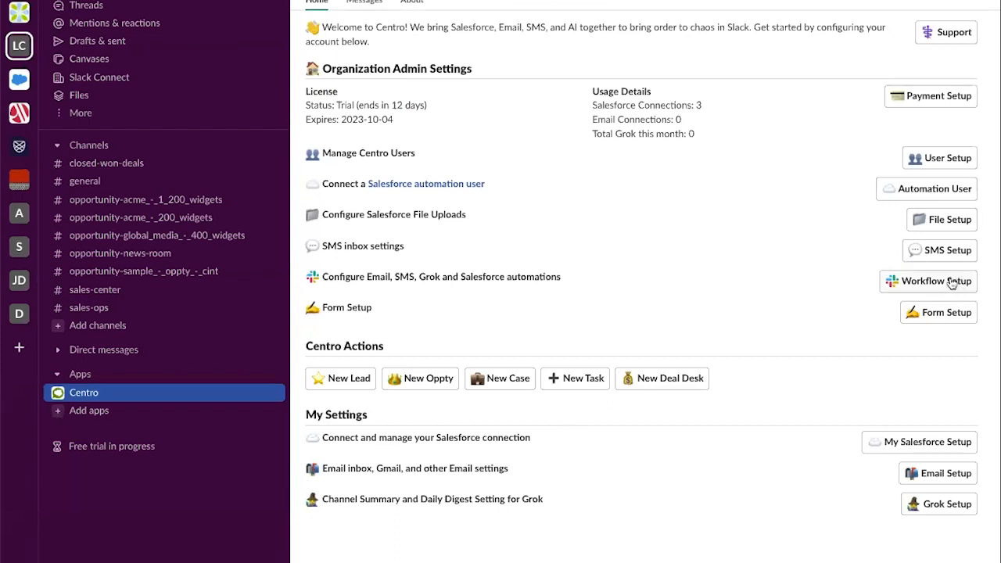
left_click(938, 281)
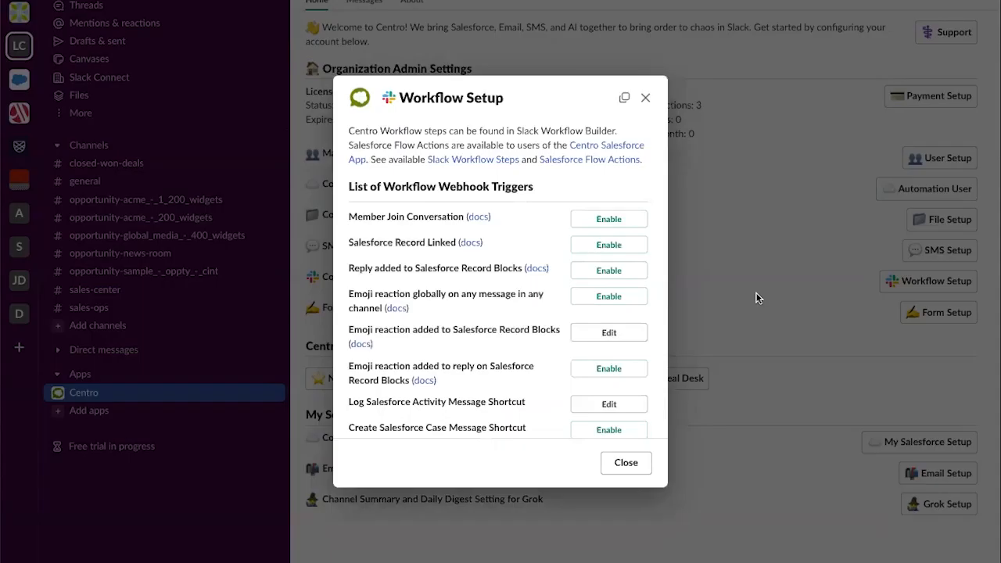
scroll("down", 3)
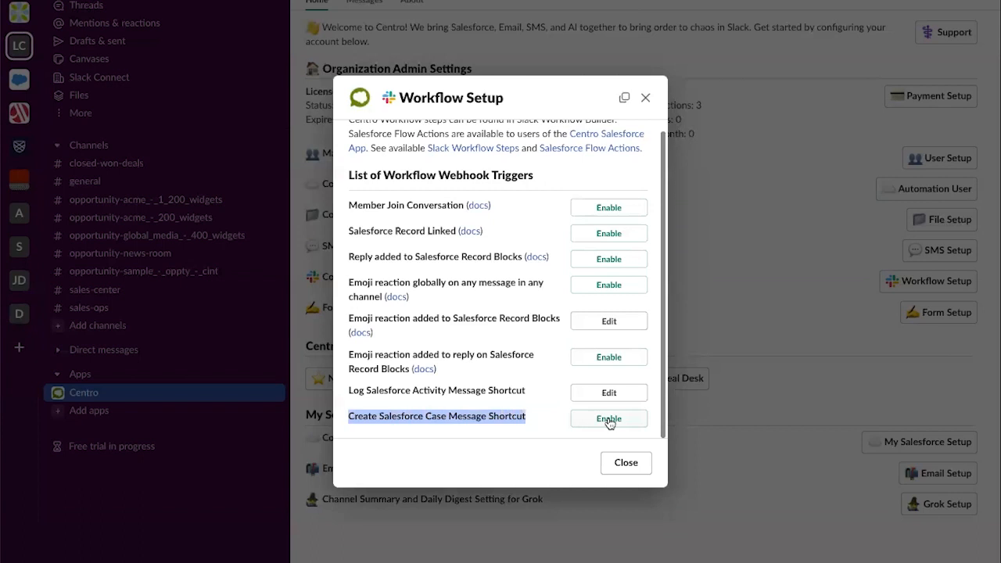
left_click(609, 418)
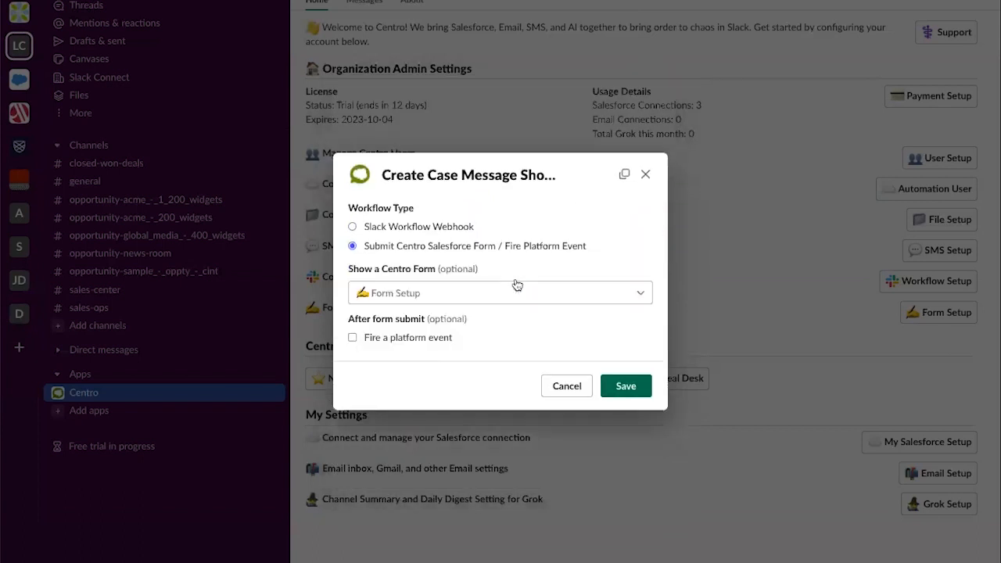
- Set the shortcut to submit the New Case ShortCut Message form and save
left_click(499, 292)
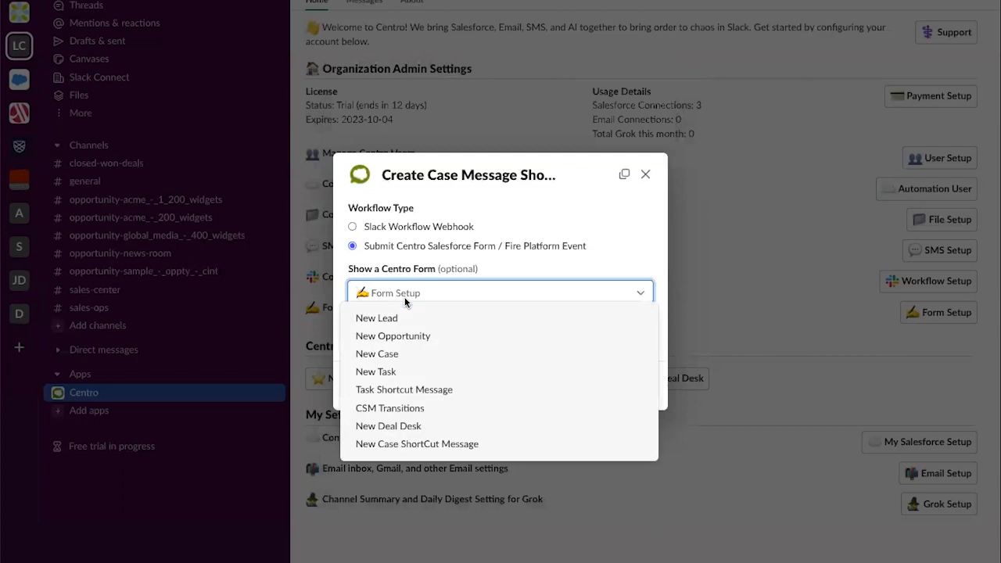
left_click(416, 443)
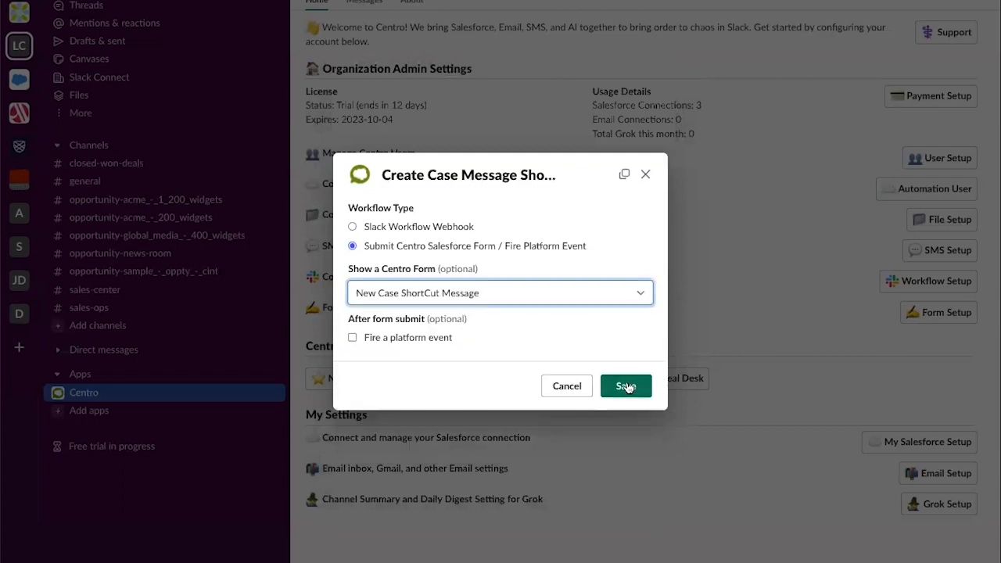
left_click(625, 385)
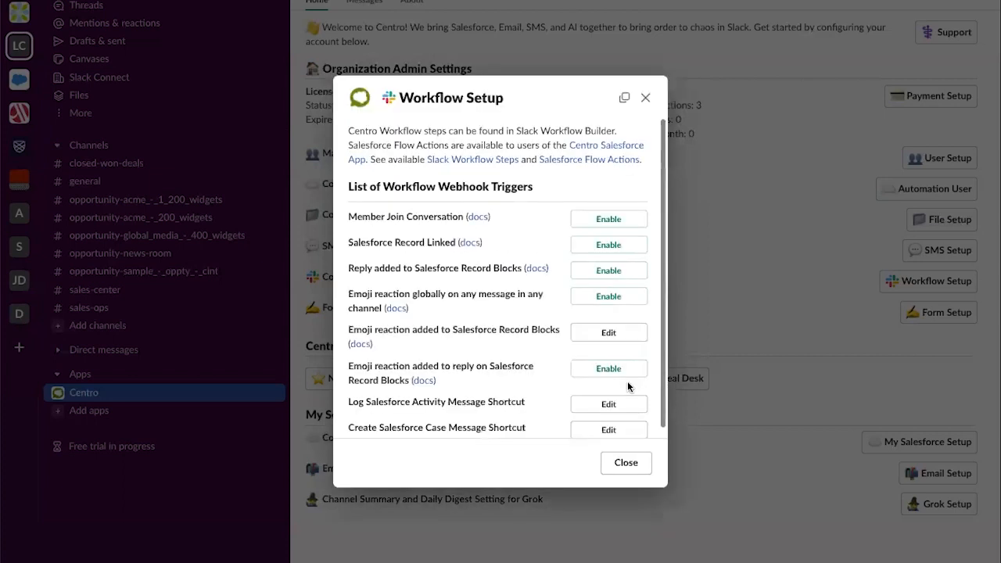
left_click(625, 462)
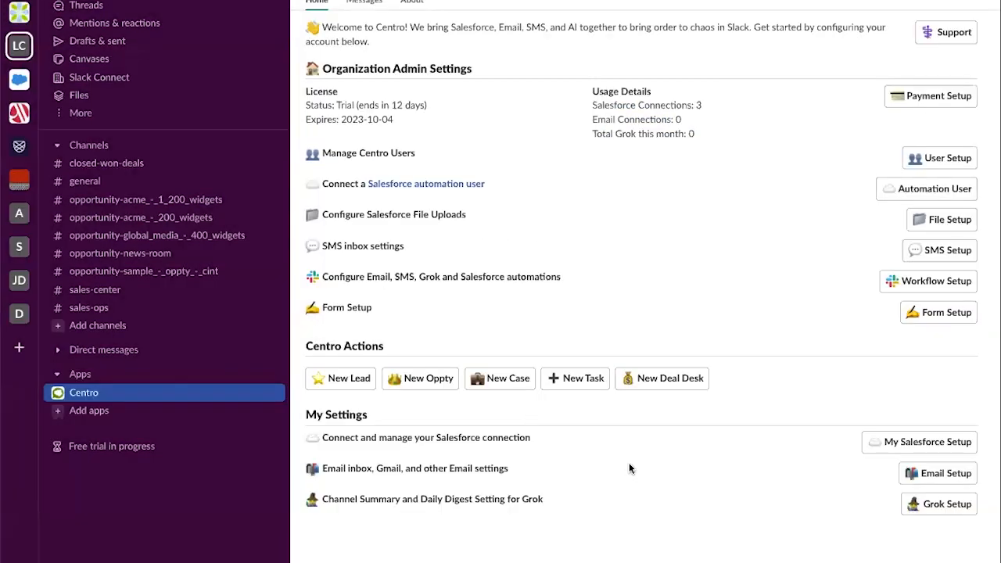
- Run the Create Case shortcut on the support-issue message in #general
left_click(84, 180)
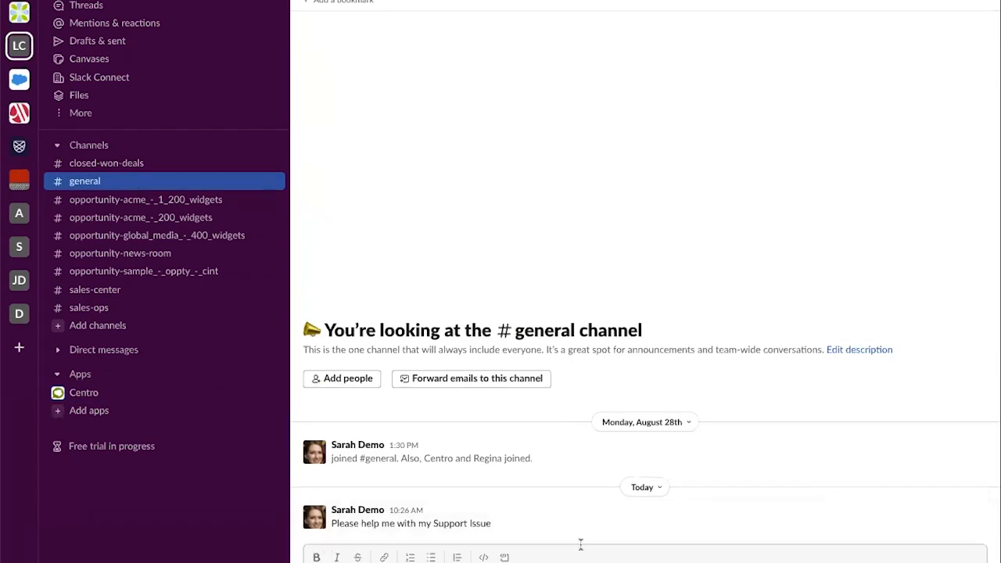
left_click(976, 501)
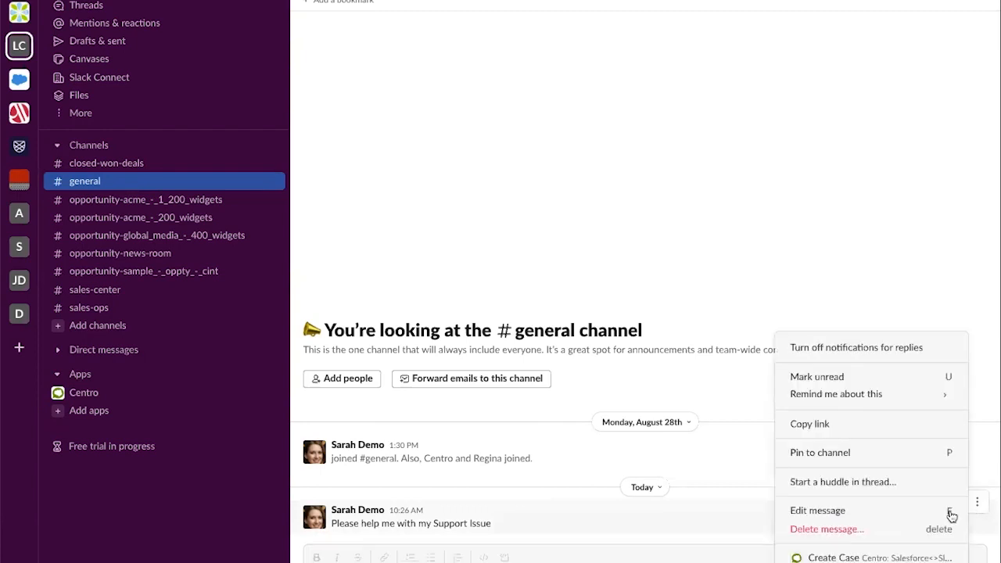
mouse_move(870, 557)
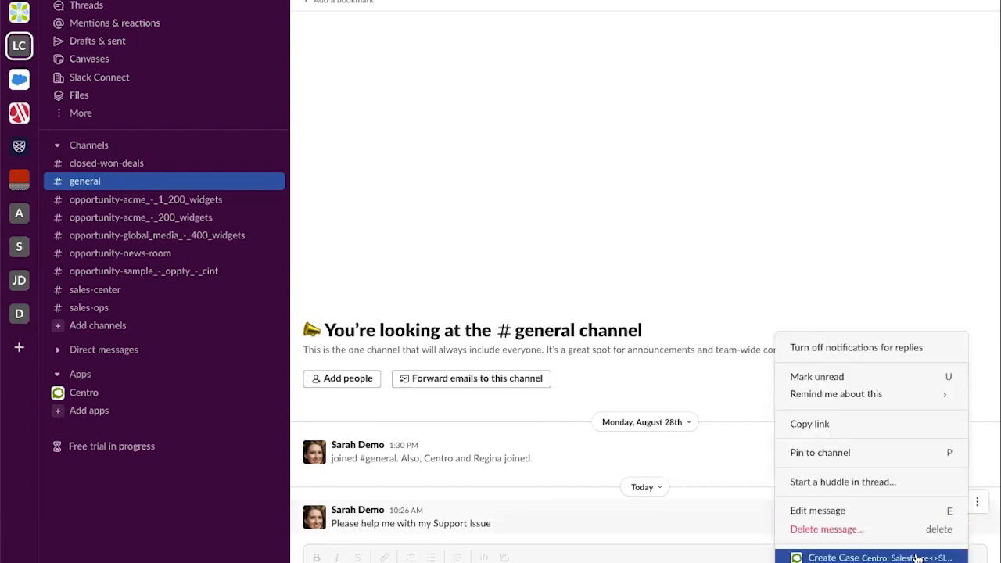
left_click(875, 557)
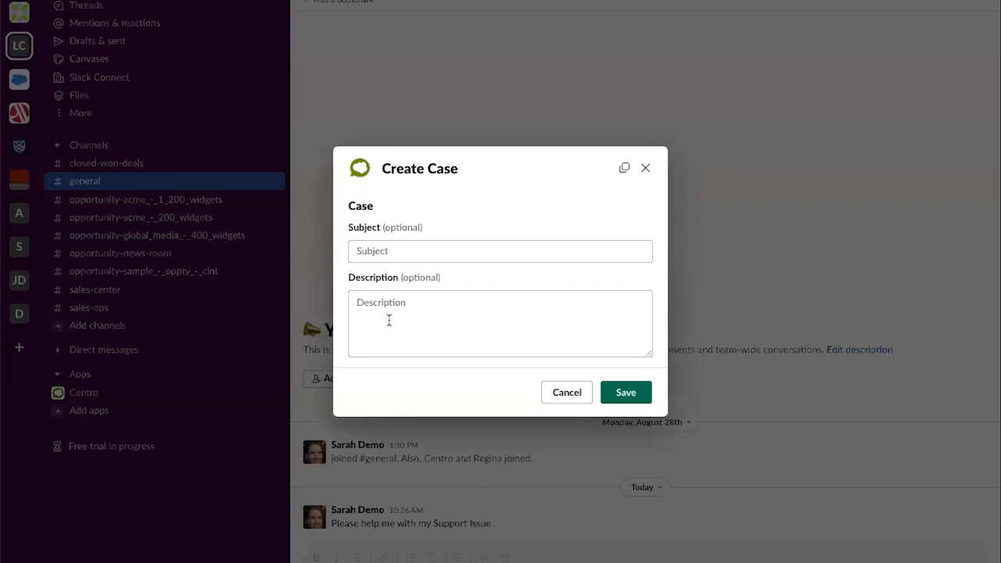
- Submit the case with subject TEST and description TEST, then dismiss the confirmation
type("TEST")
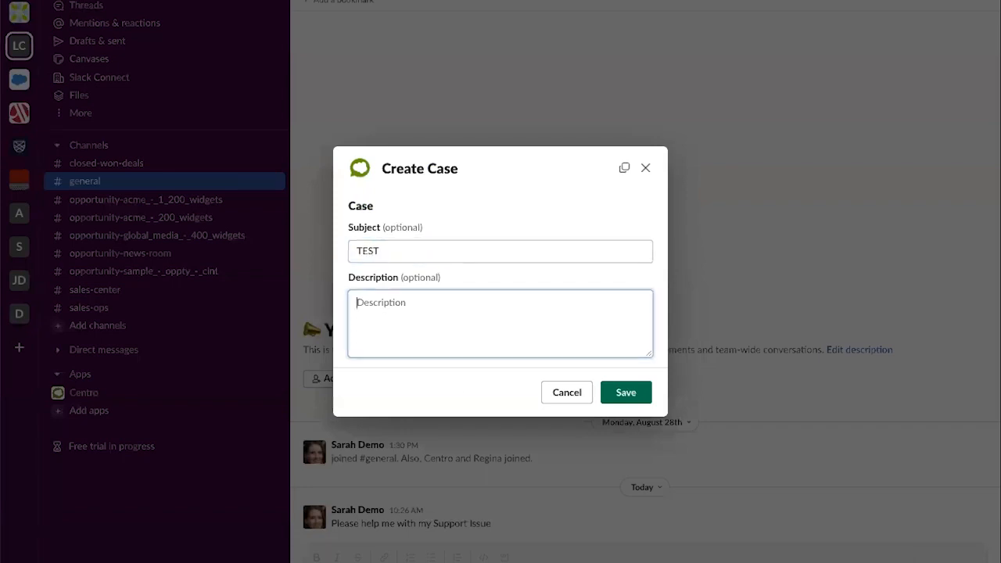
type("TEST")
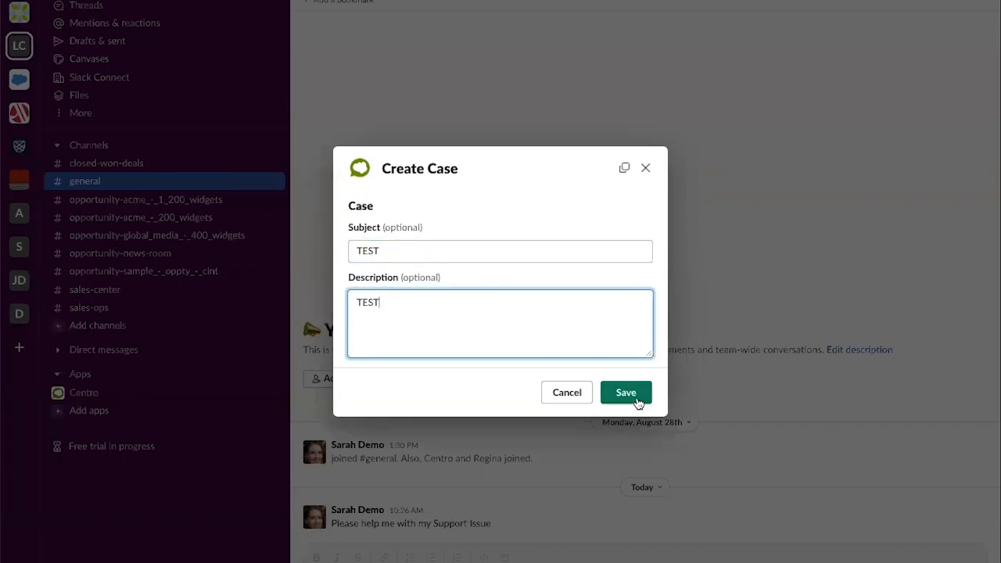
left_click(626, 392)
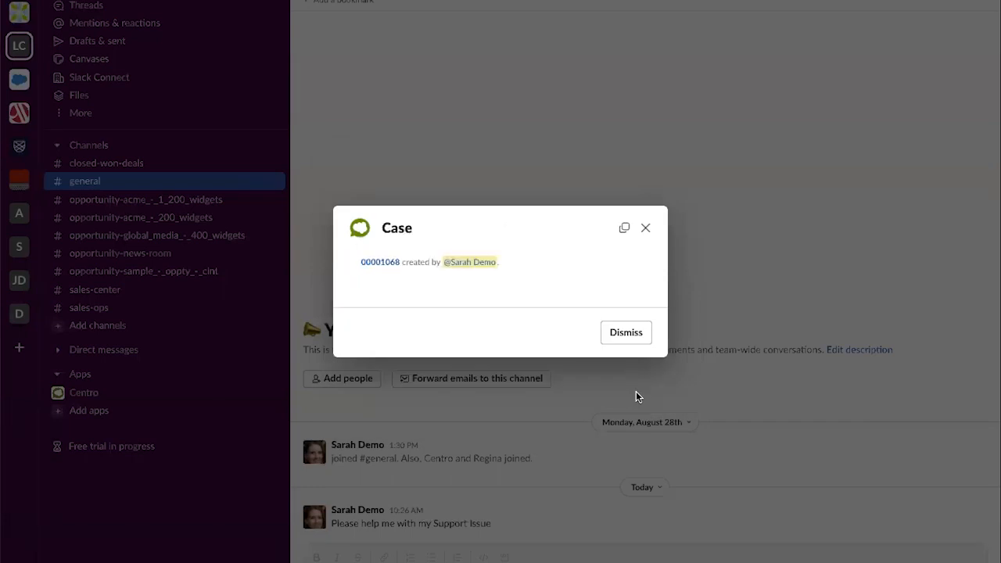
left_click(625, 331)
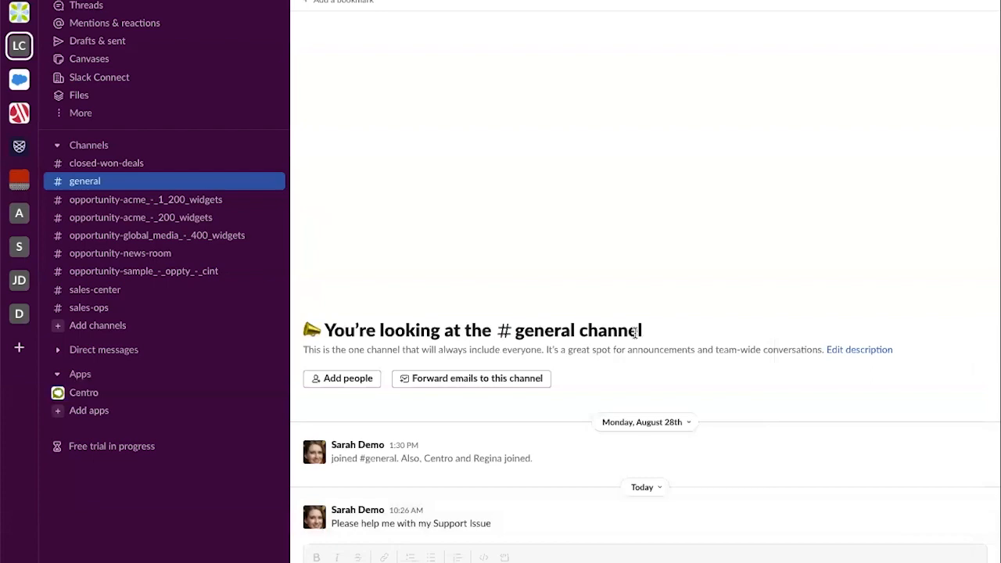